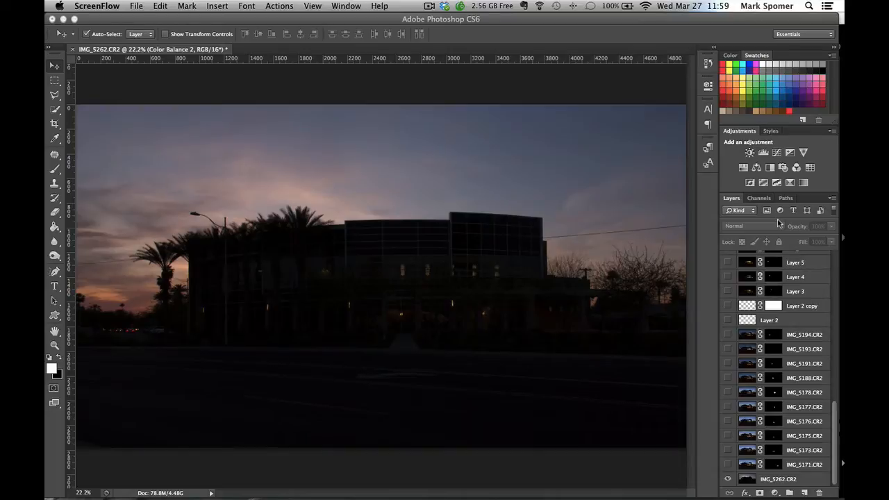
mouse_move(642, 256)
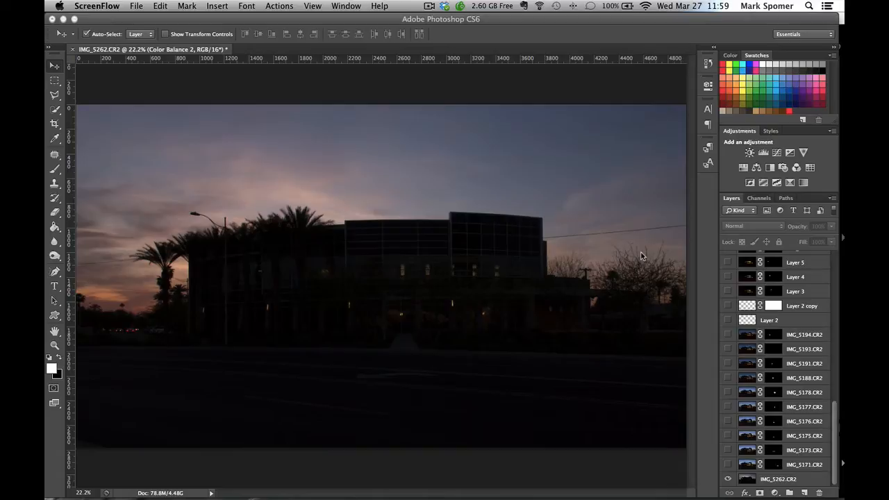
mouse_move(542, 292)
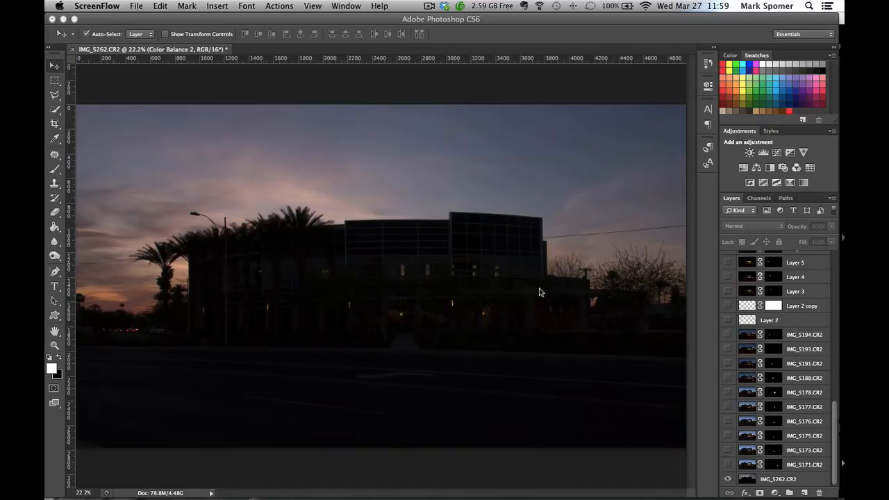
mouse_move(437, 383)
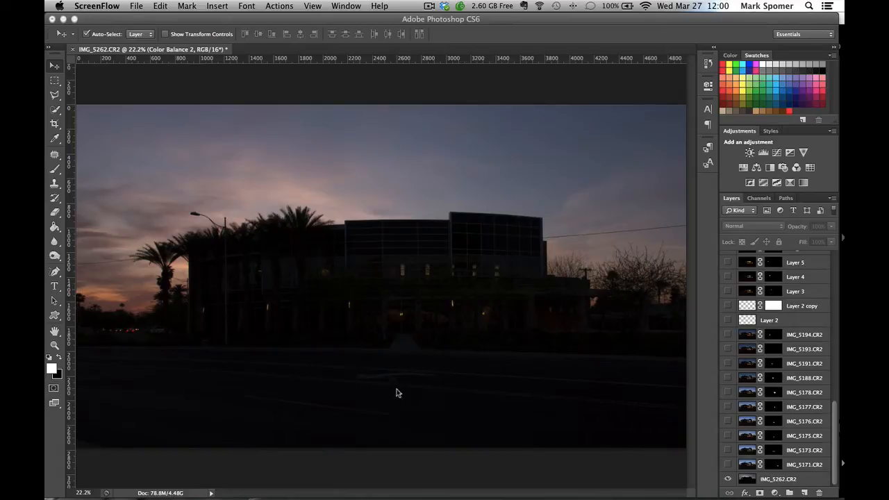
mouse_move(353, 451)
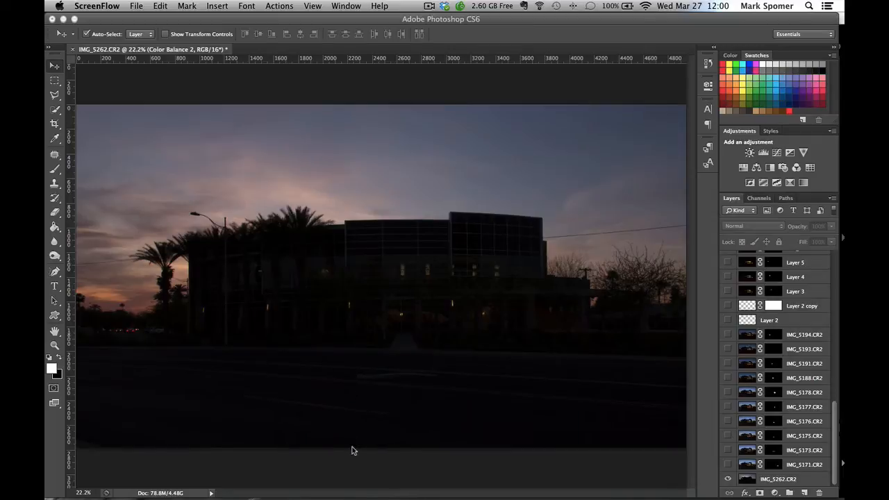
mouse_move(368, 453)
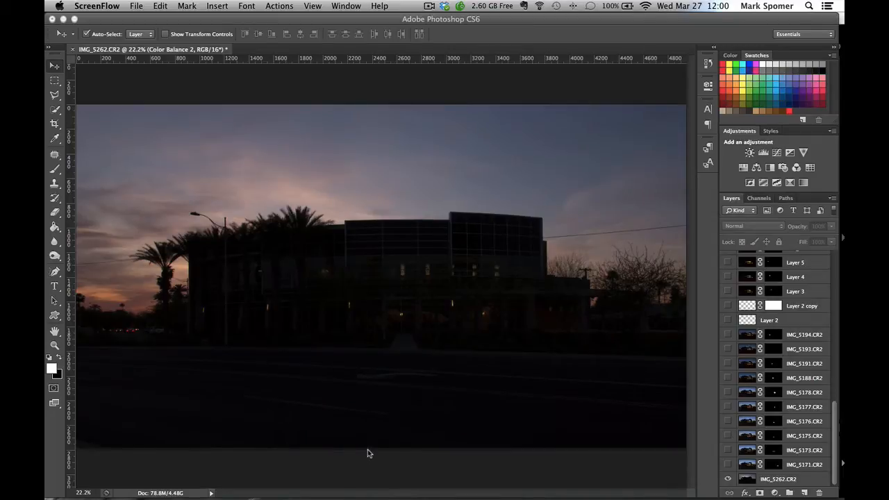
mouse_move(414, 348)
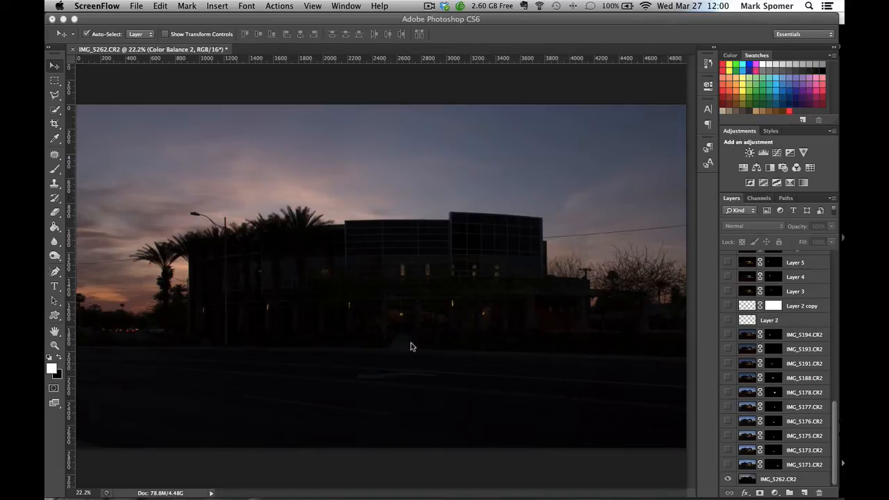
mouse_move(330, 344)
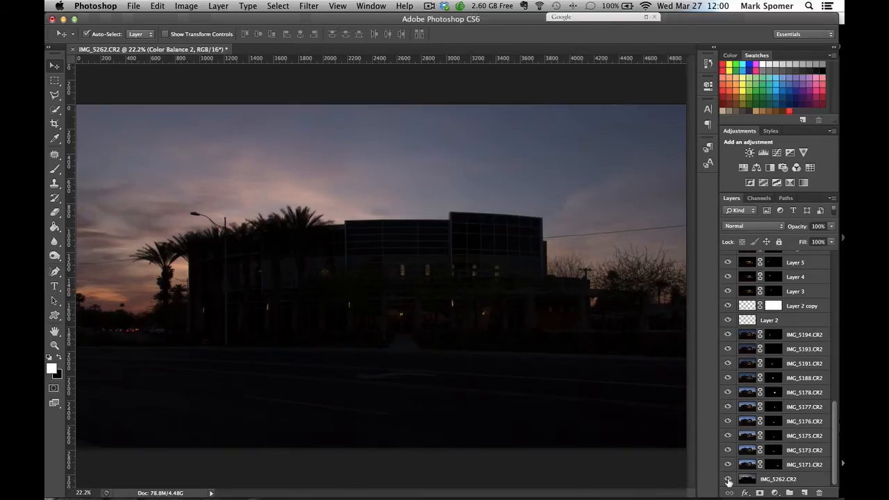
Reveal all exposure layers together, then return to showing only the base exposure
left_click(726, 480)
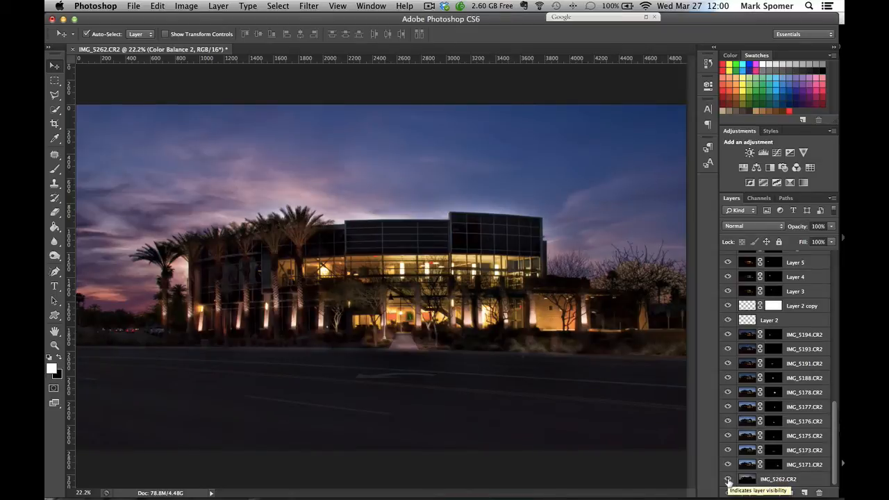
left_click(726, 480)
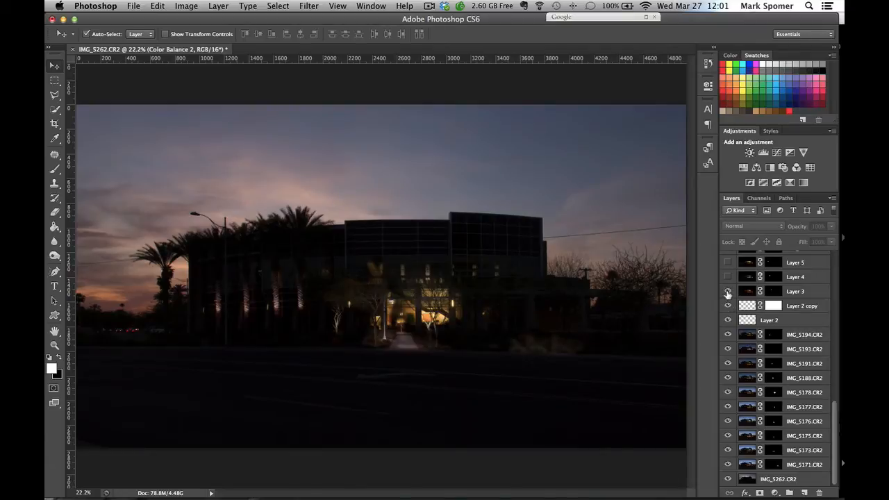
mouse_move(728, 284)
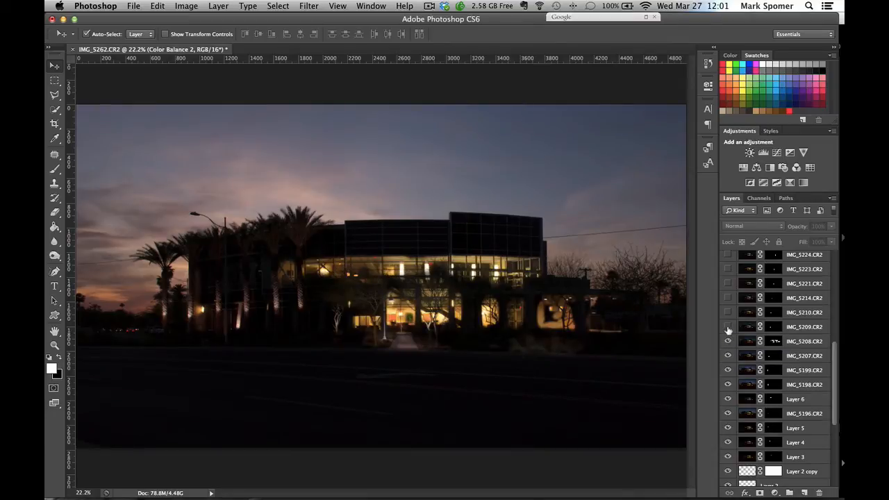
mouse_move(728, 320)
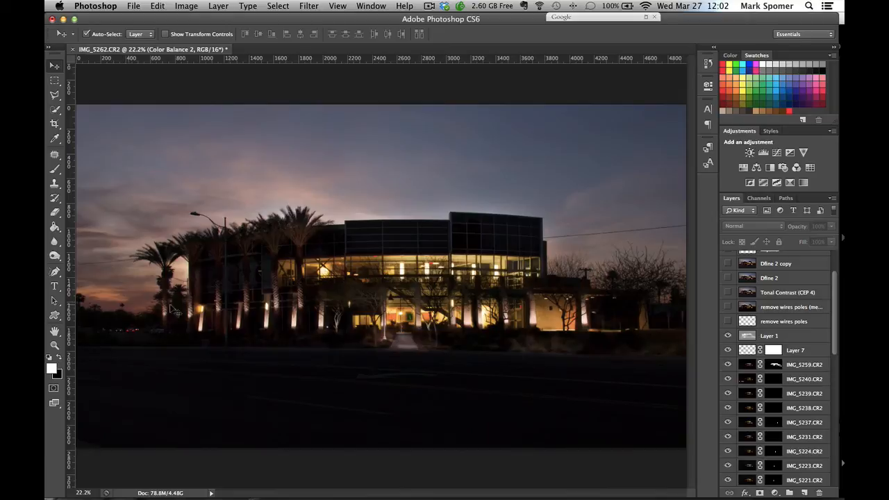
left_click(729, 321)
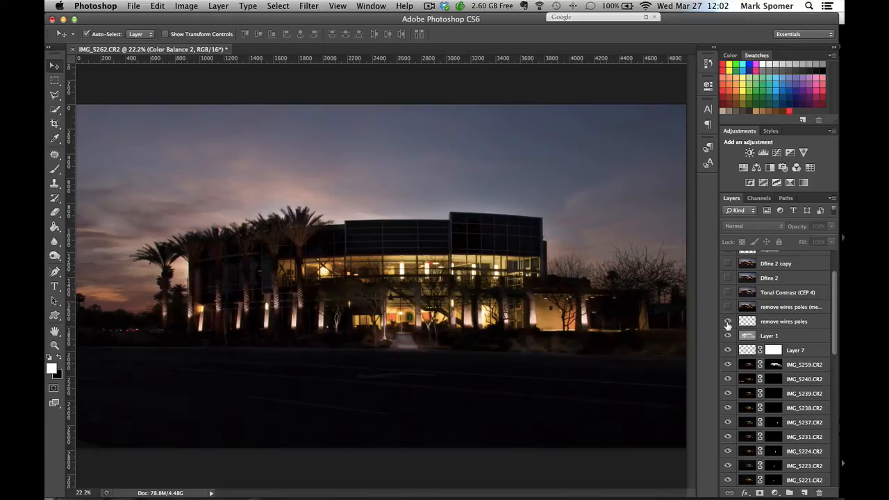
left_click(728, 322)
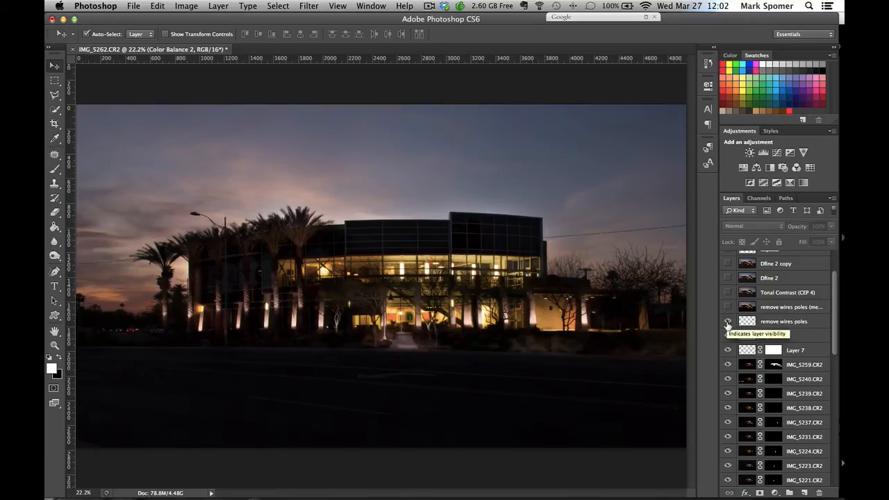
left_click(728, 323)
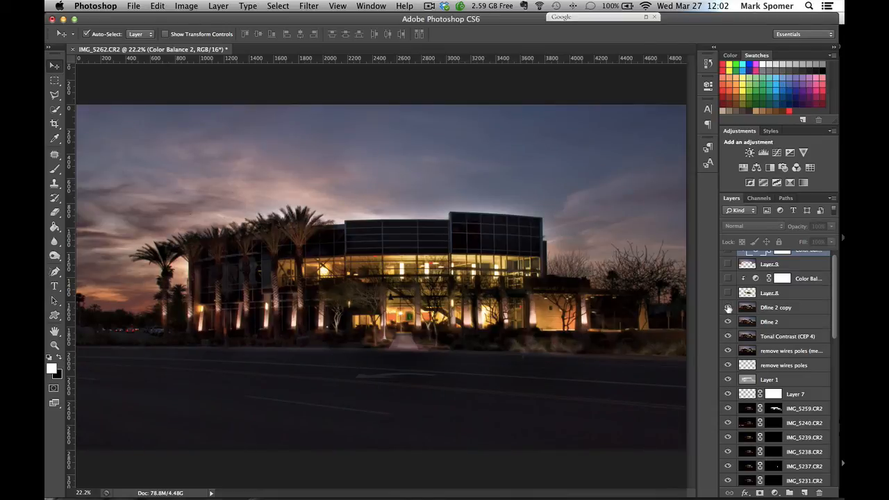
mouse_move(729, 308)
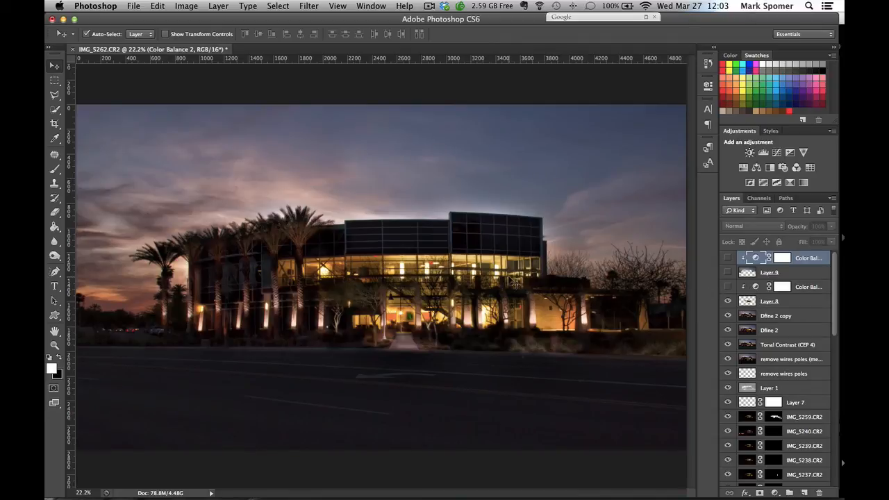
mouse_move(403, 314)
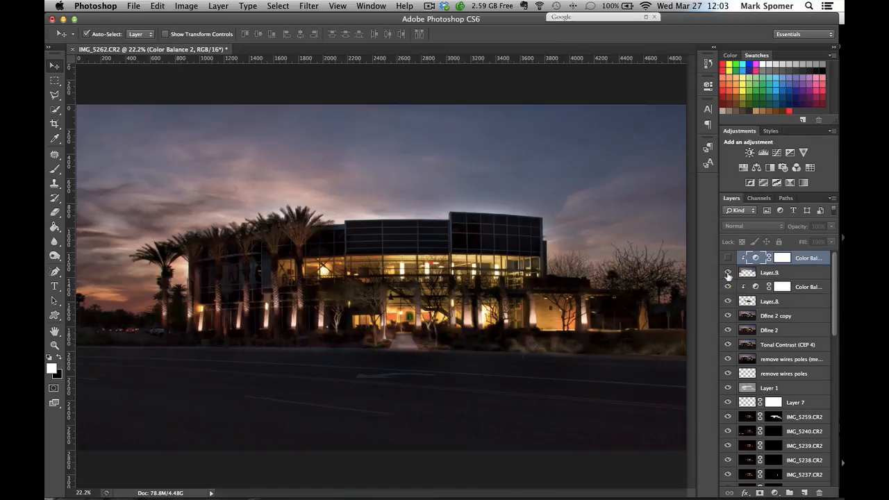
Toggle the top Color Balance adjustment layer to compare the dusk sky with and without it
left_click(728, 258)
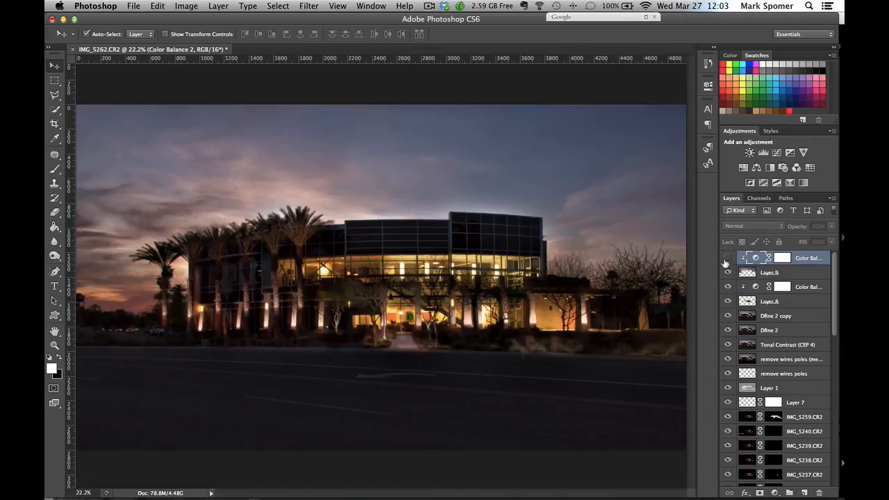